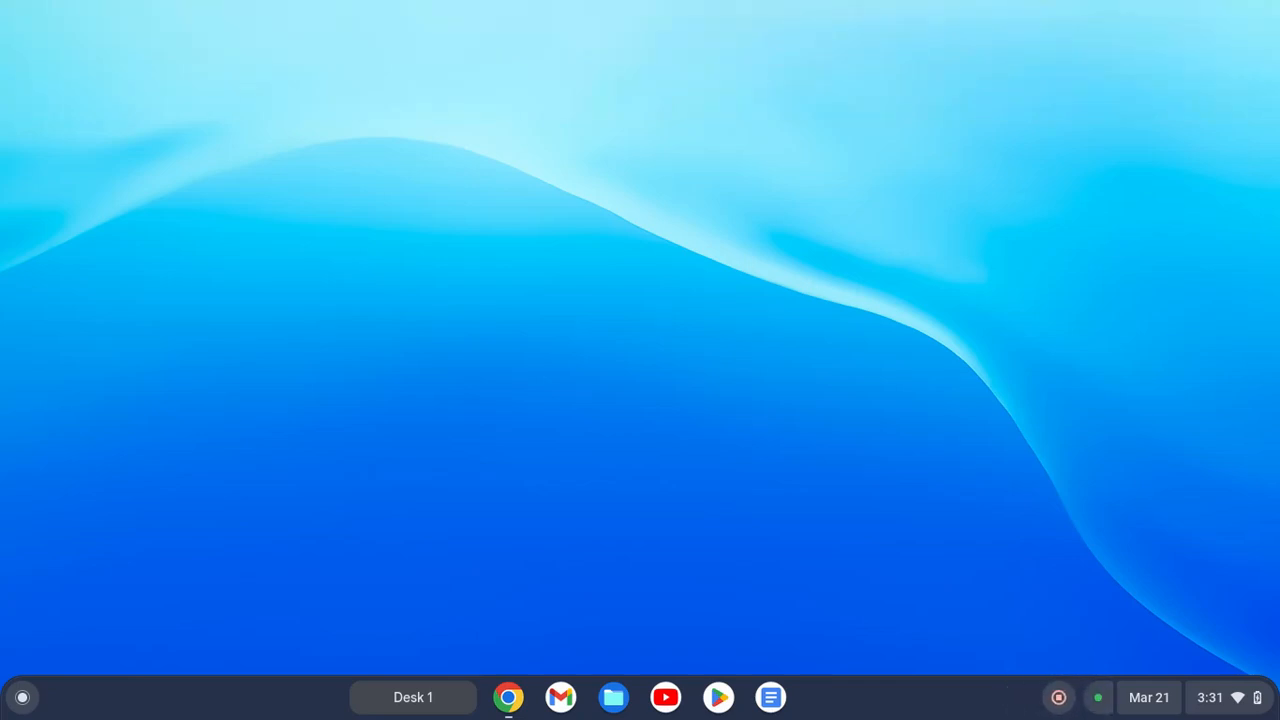
# - Browse the launcher's Linux apps group
pyautogui.click(22, 697)
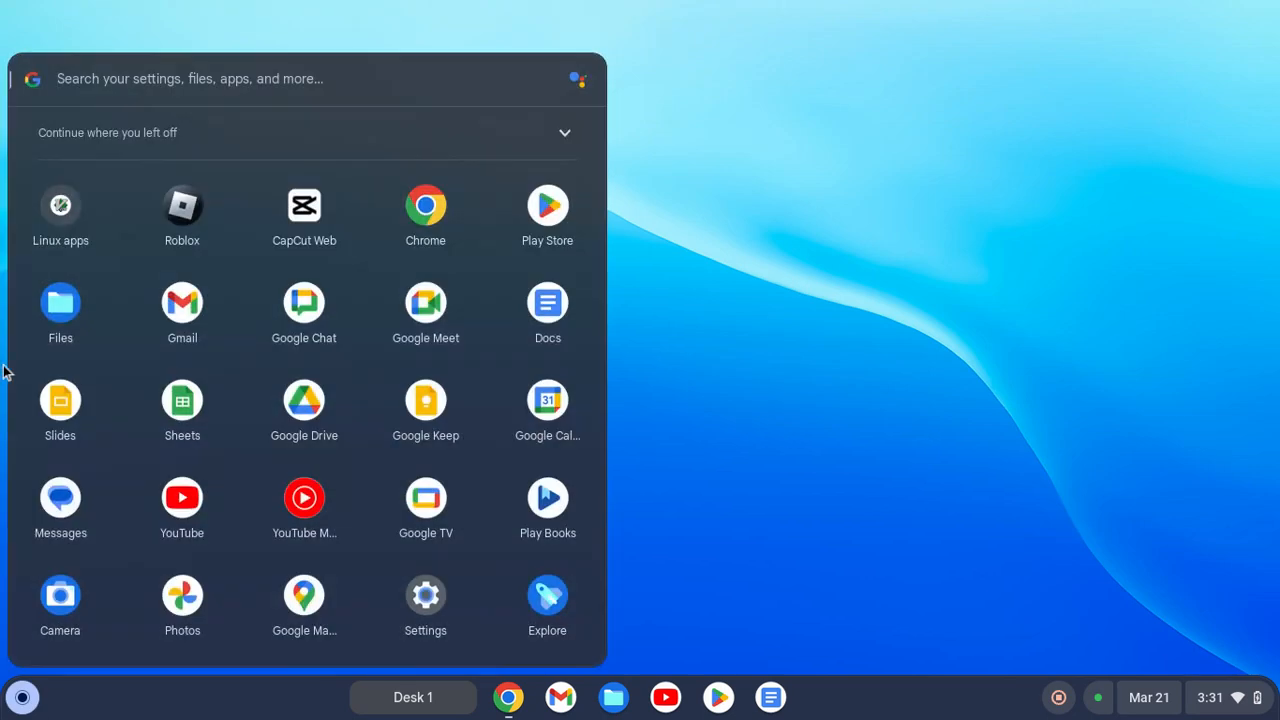
pyautogui.click(60, 205)
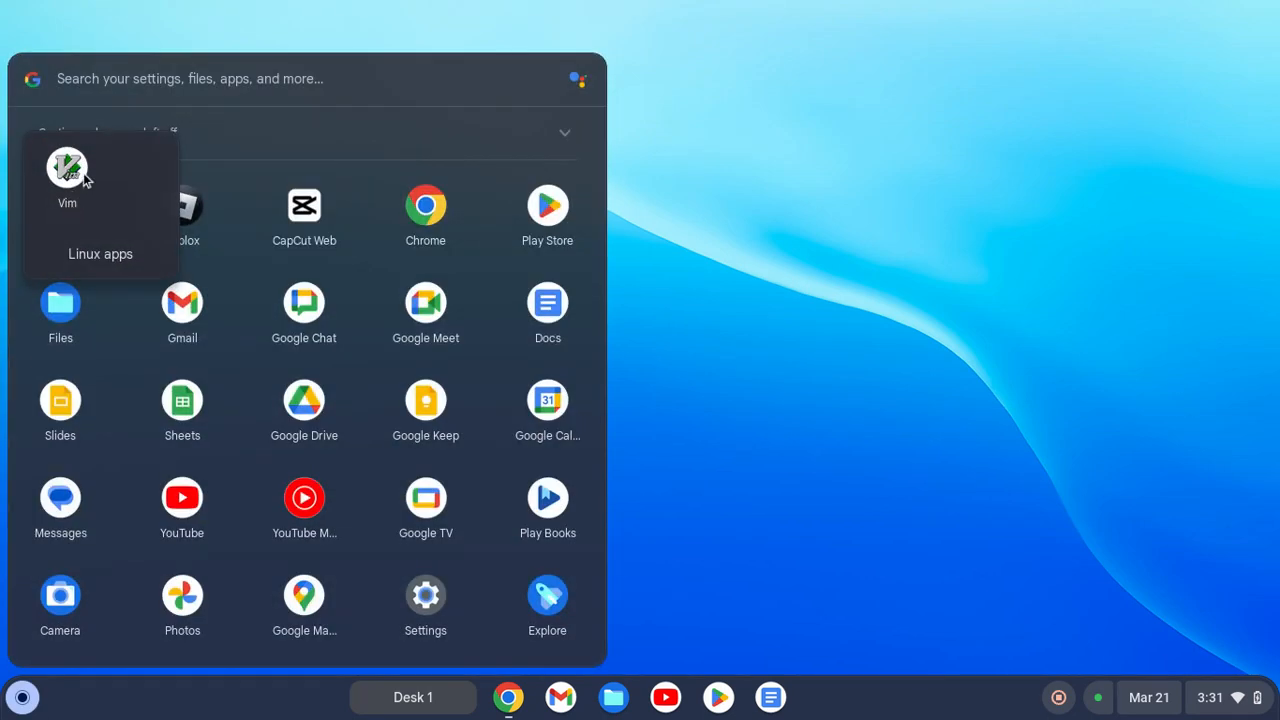
pyautogui.moveTo(107, 191)
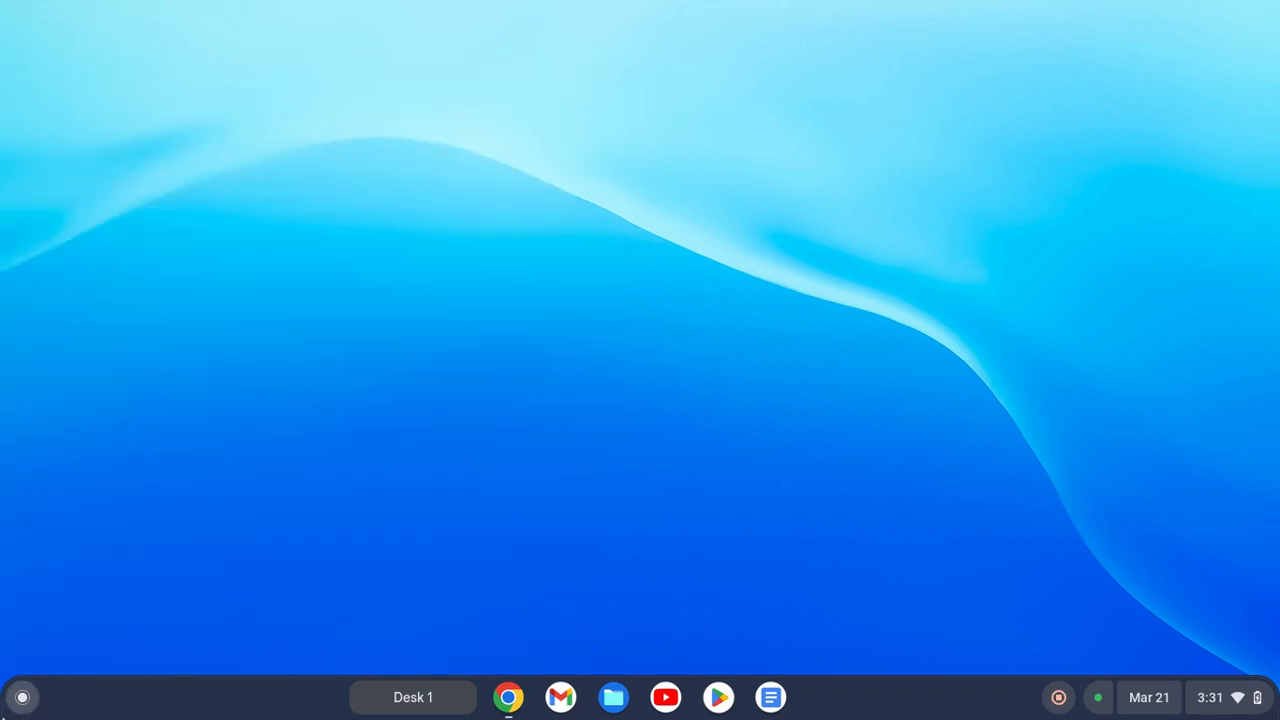
pyautogui.moveTo(508, 705)
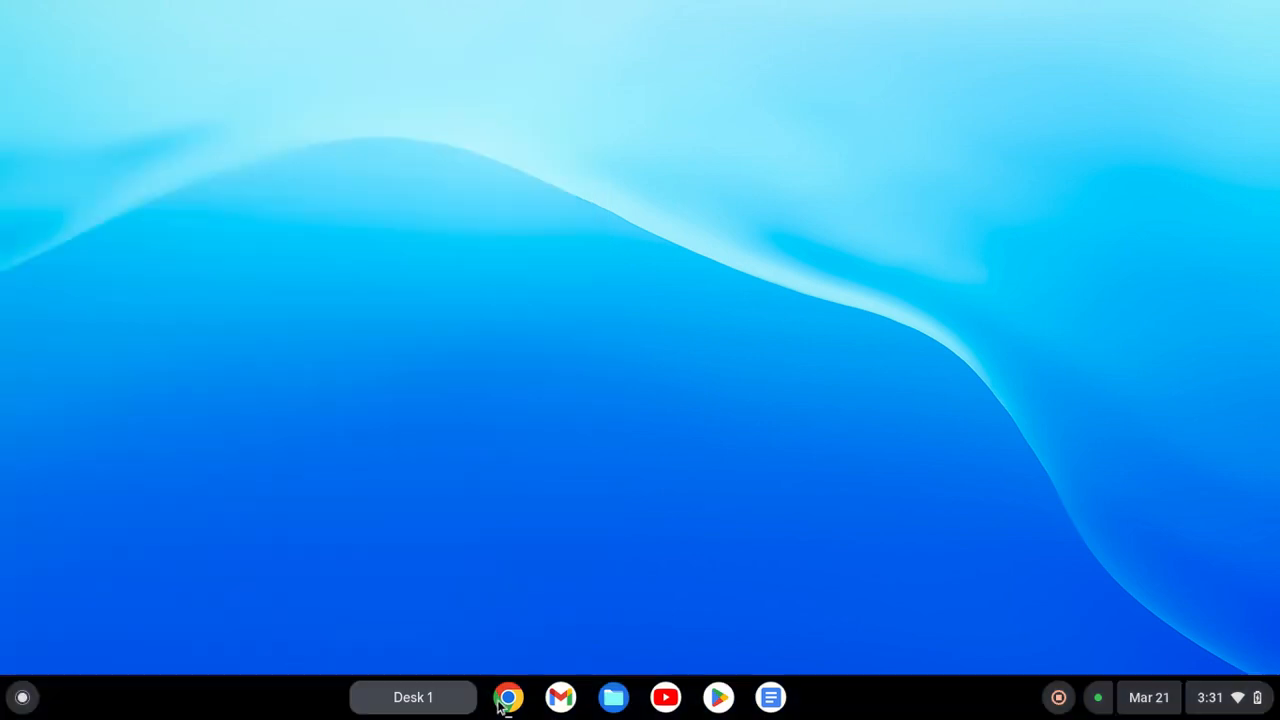
# - Download the Linux TLauncher build (TLauncher-2.895.zip) from tlauncher.org in Chrome
pyautogui.click(508, 697)
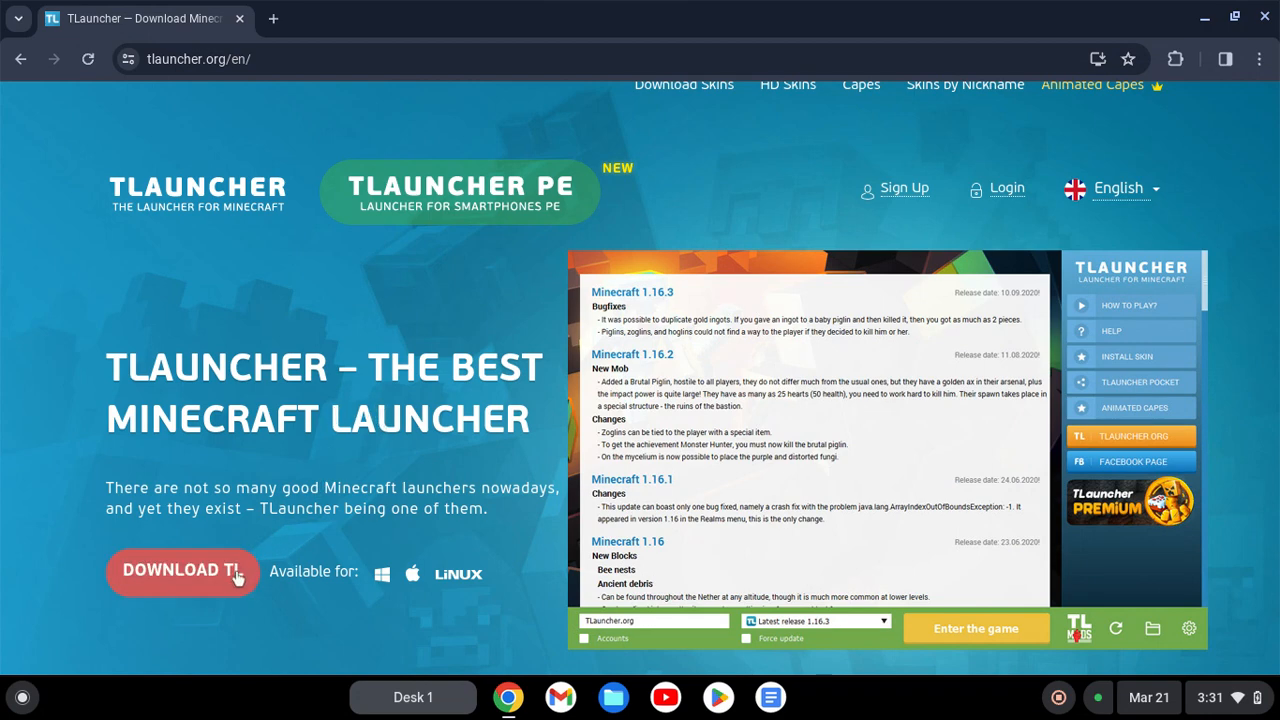
pyautogui.click(183, 570)
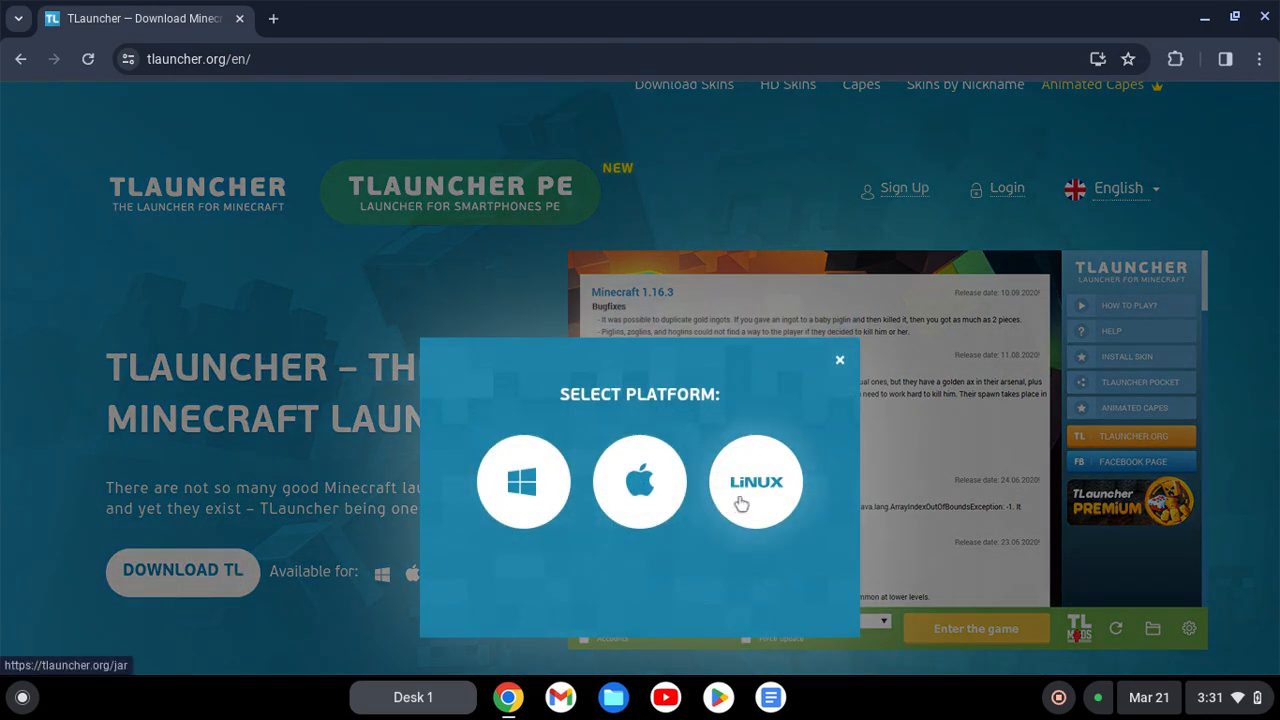
pyautogui.click(755, 482)
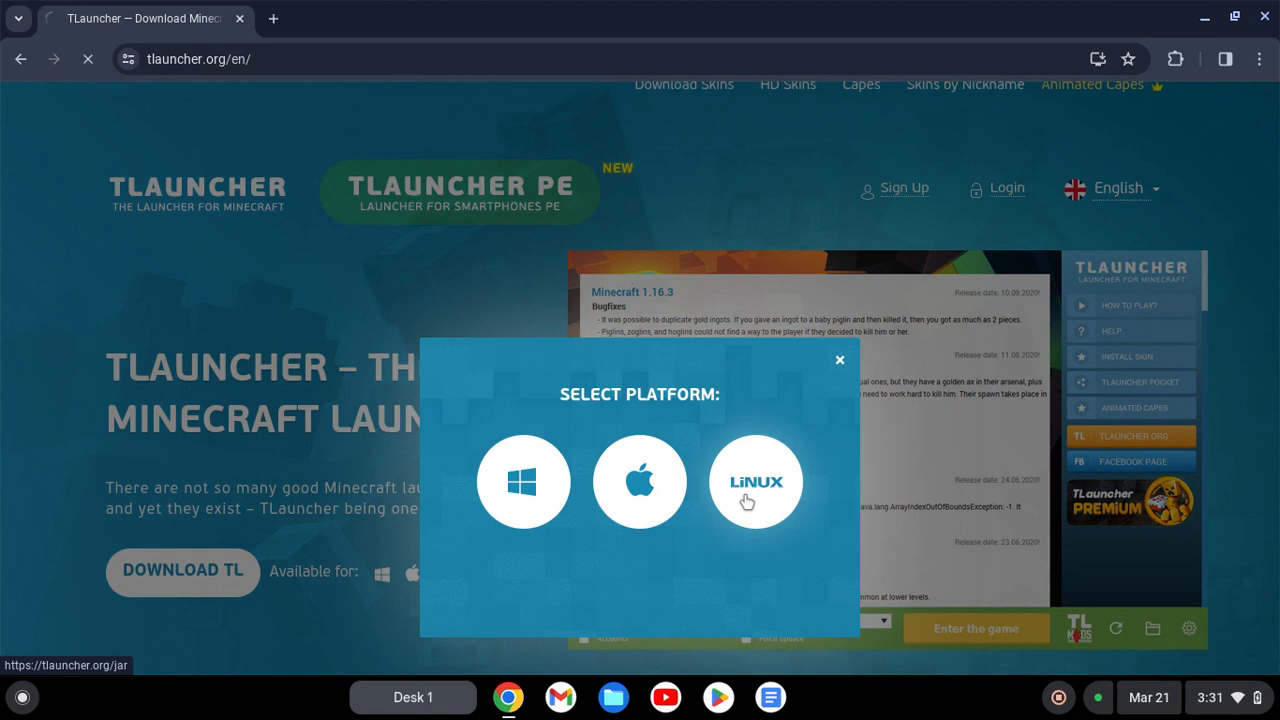
pyautogui.click(756, 482)
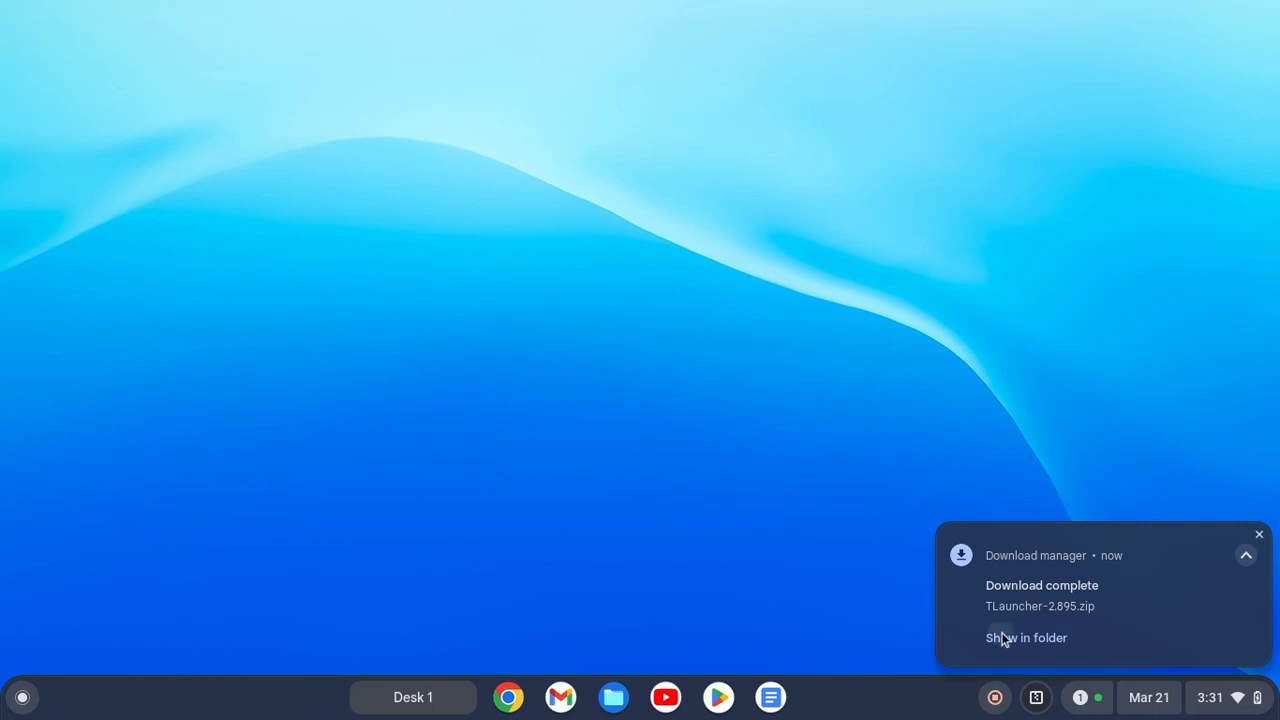
# - Open TLauncher-2.895.zip from its download folder and select TLauncher-2.895.jar
pyautogui.click(1026, 637)
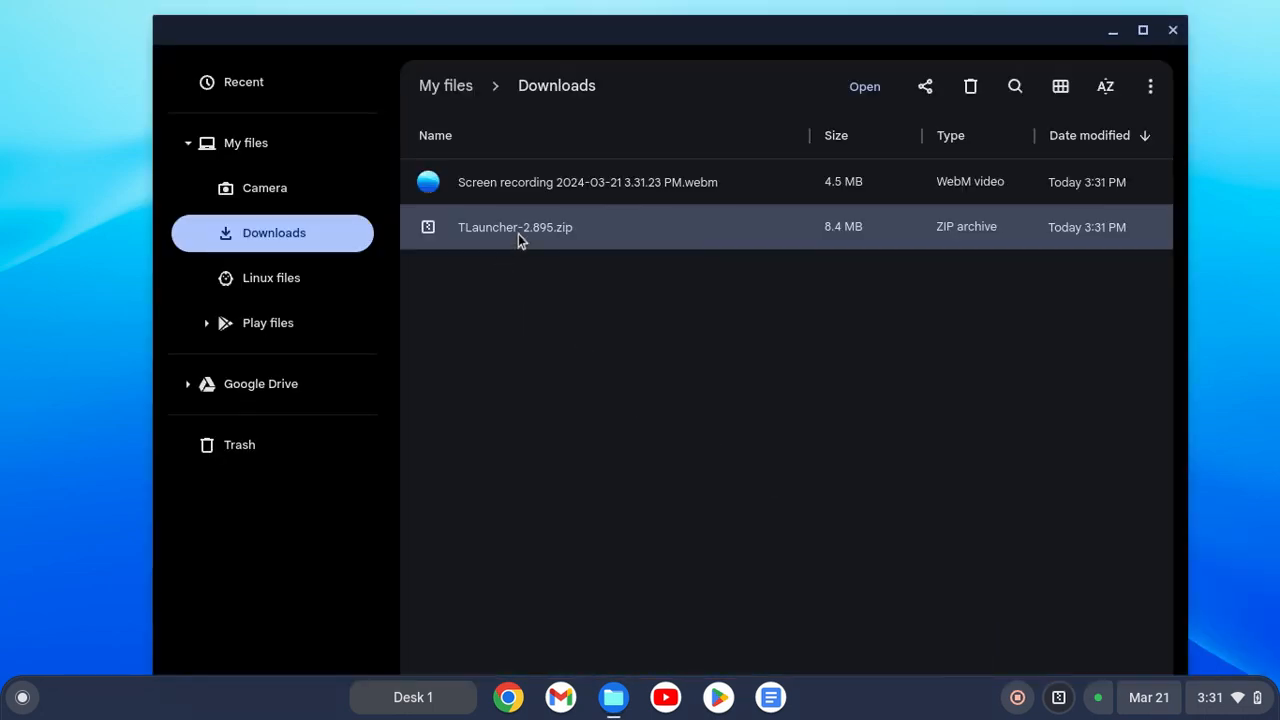
pyautogui.doubleClick(515, 227)
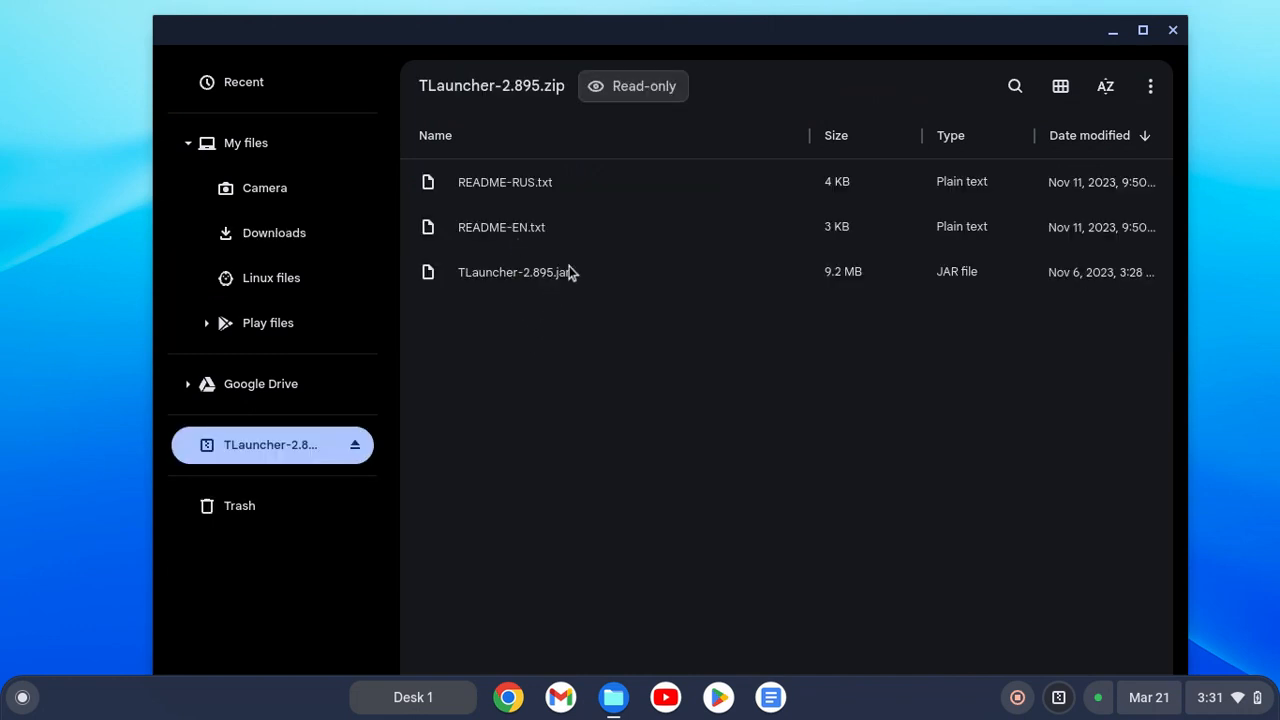
pyautogui.click(514, 271)
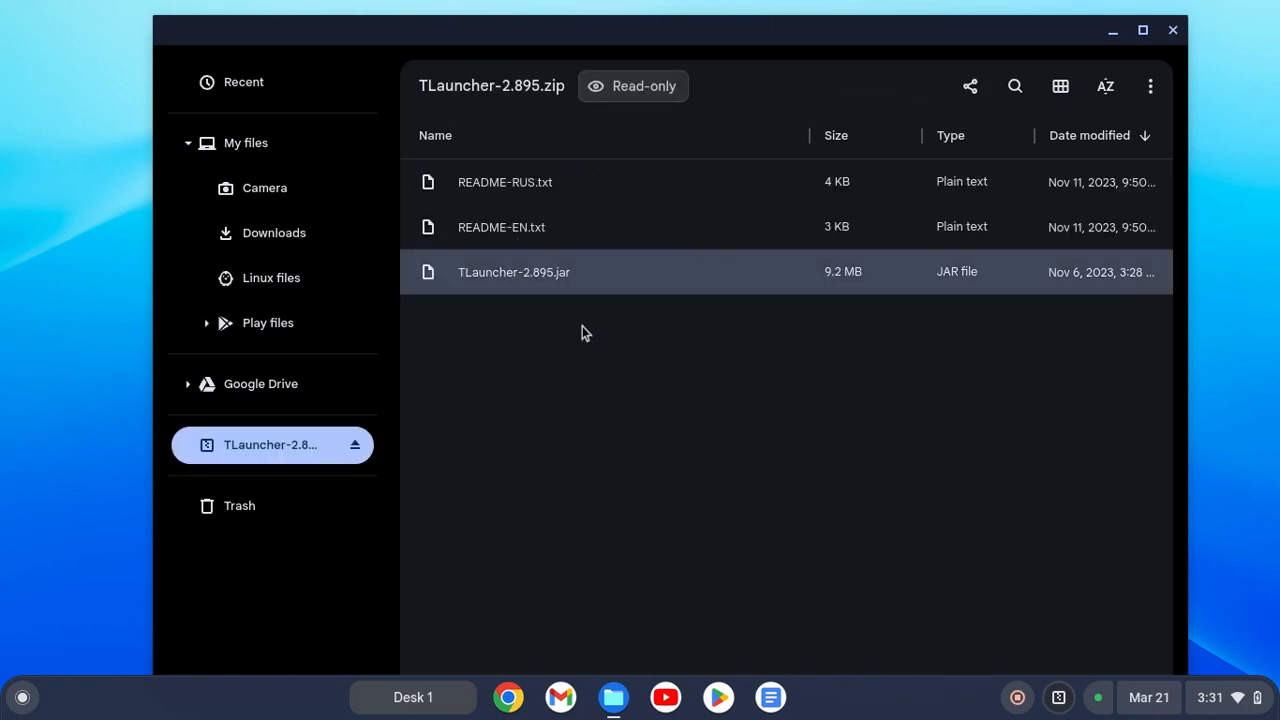
pyautogui.moveTo(485, 288)
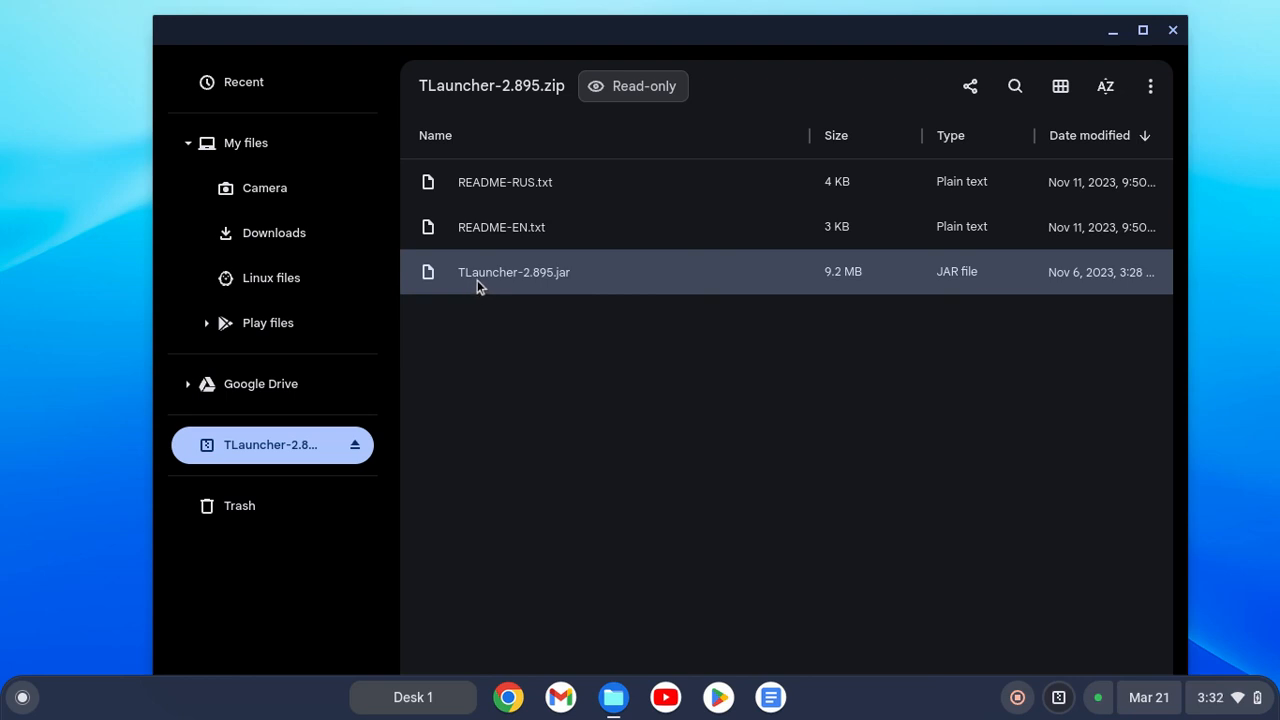
pyautogui.moveTo(535, 290)
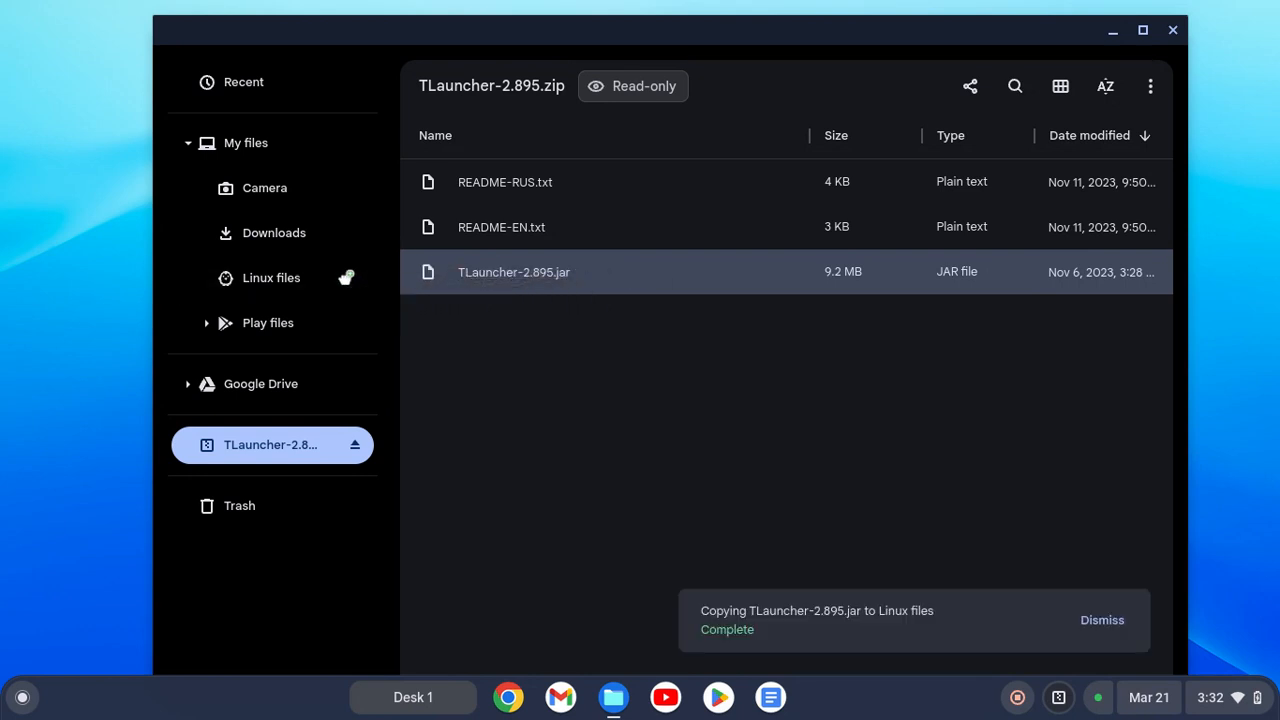
# - Rename the jar in Linux files to Minecraft.jar and close Files
pyautogui.click(271, 277)
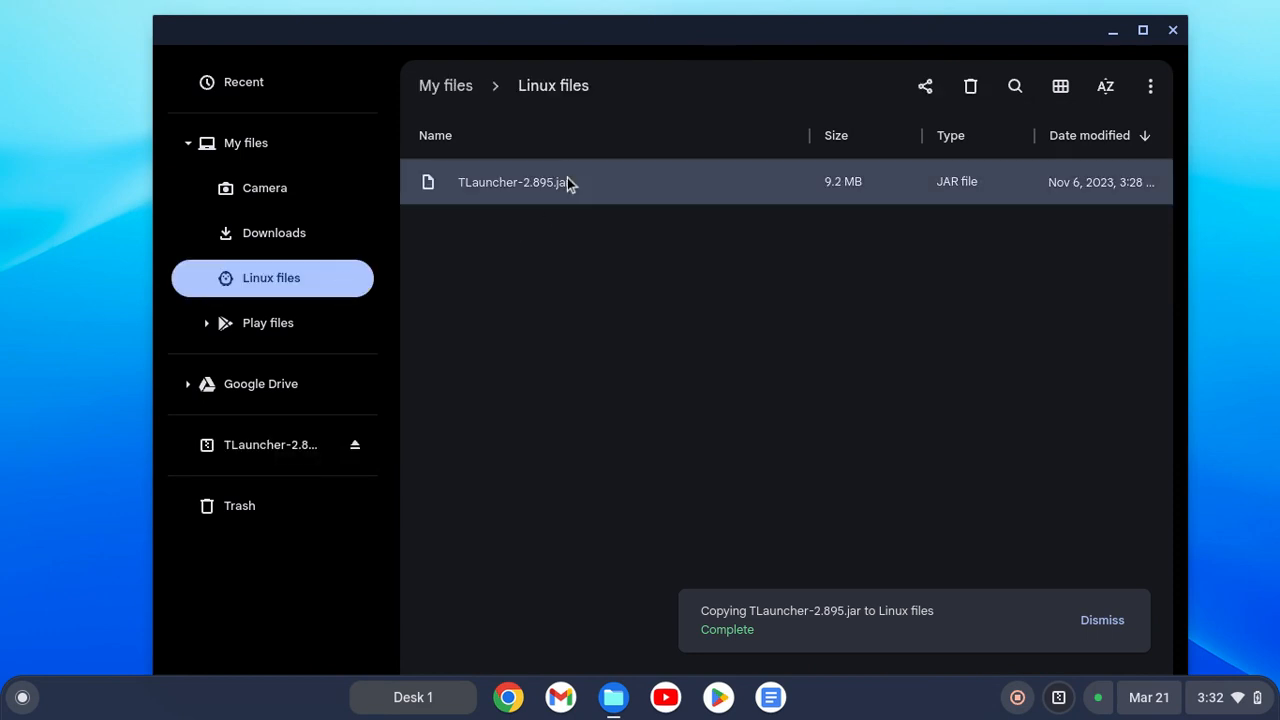
pyautogui.rightClick(513, 182)
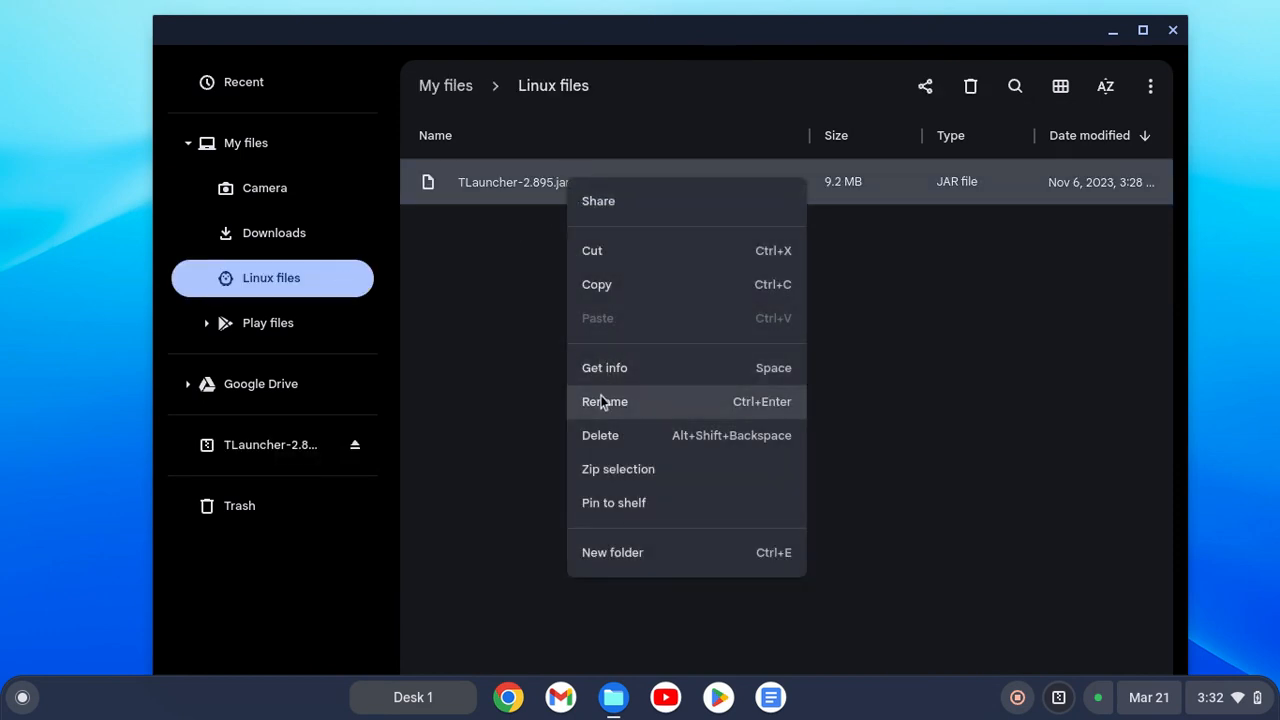
pyautogui.click(604, 401)
pyautogui.write('Minecraft')
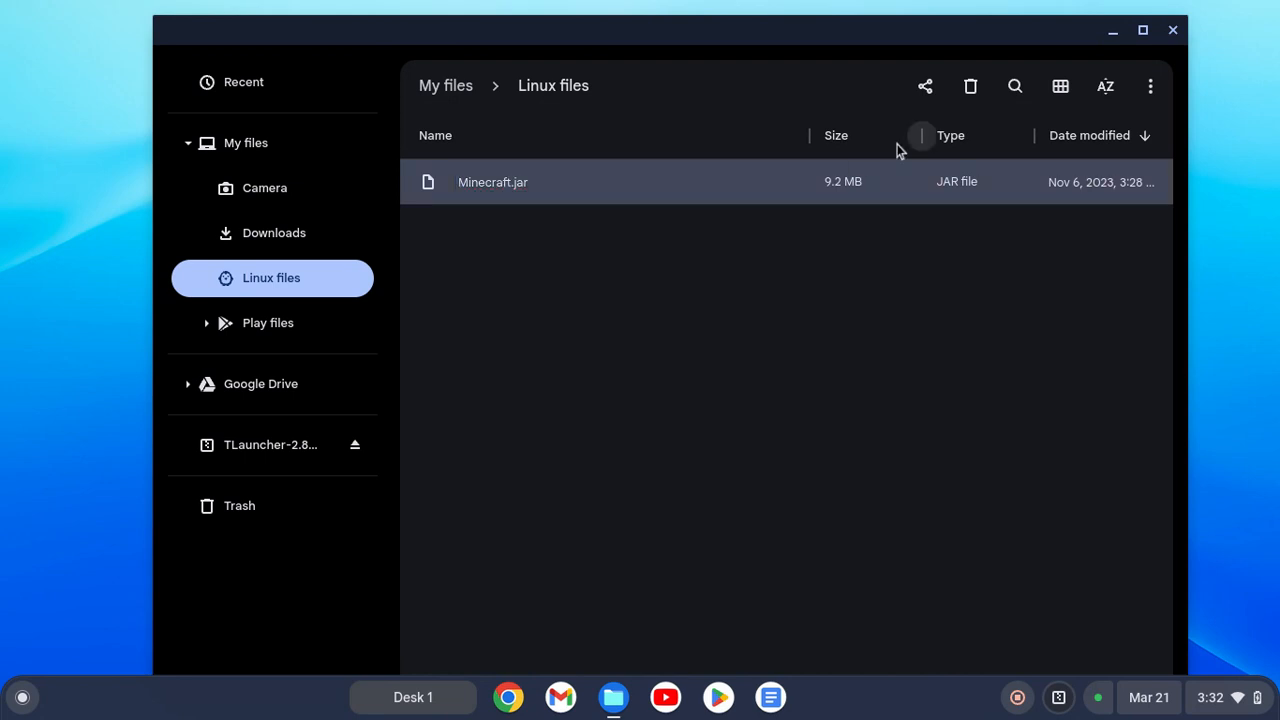
pyautogui.click(1172, 29)
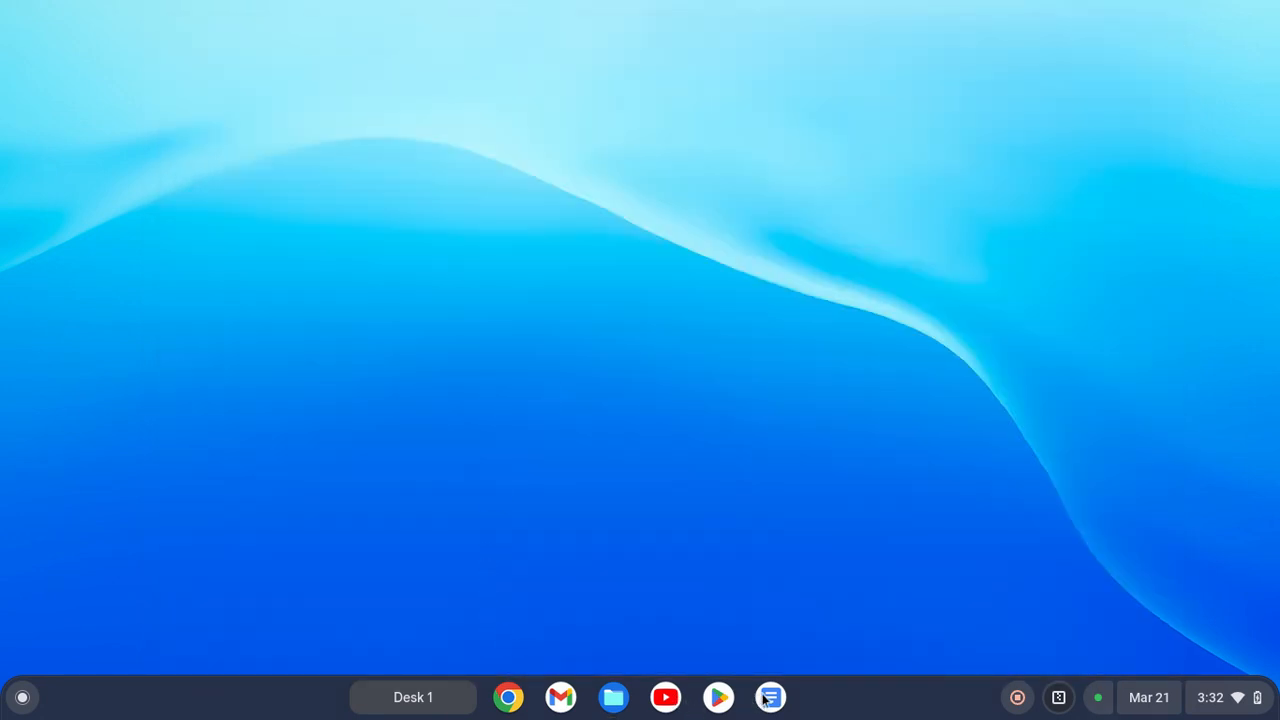
# - Create a blank Google Doc, then search 'terminal' in the launcher and start Terminal
pyautogui.click(769, 697)
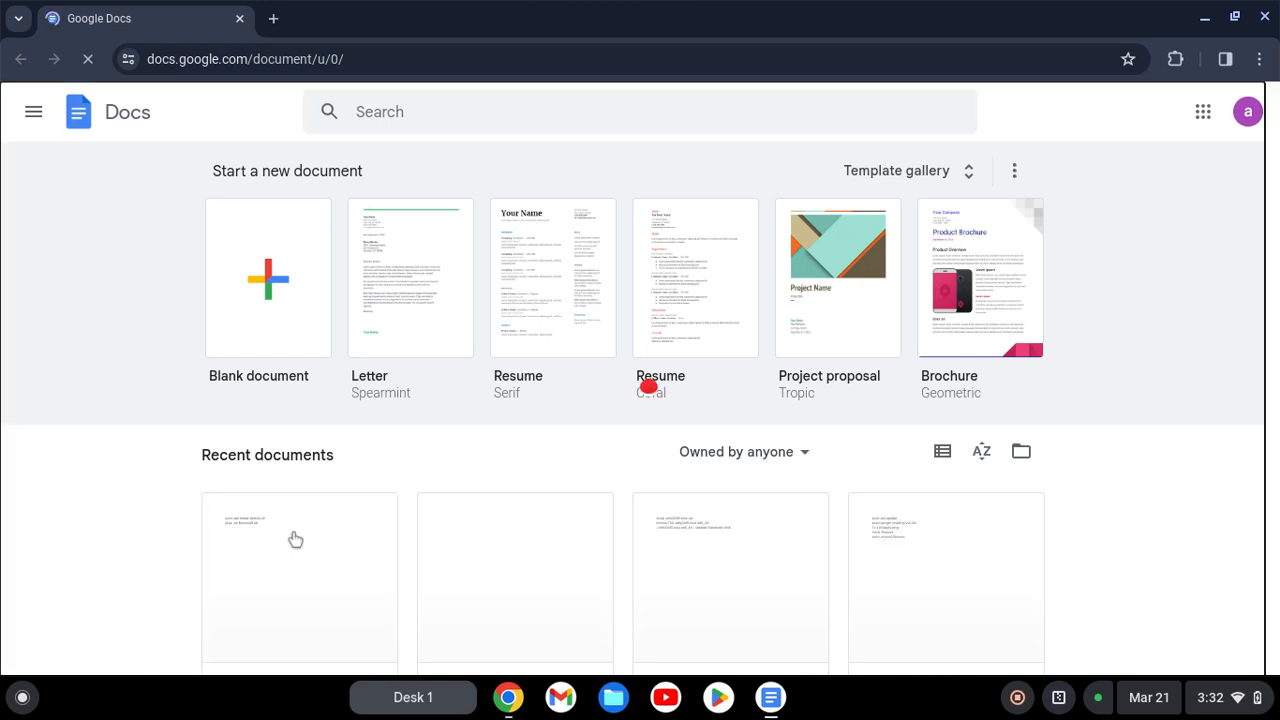
pyautogui.click(268, 278)
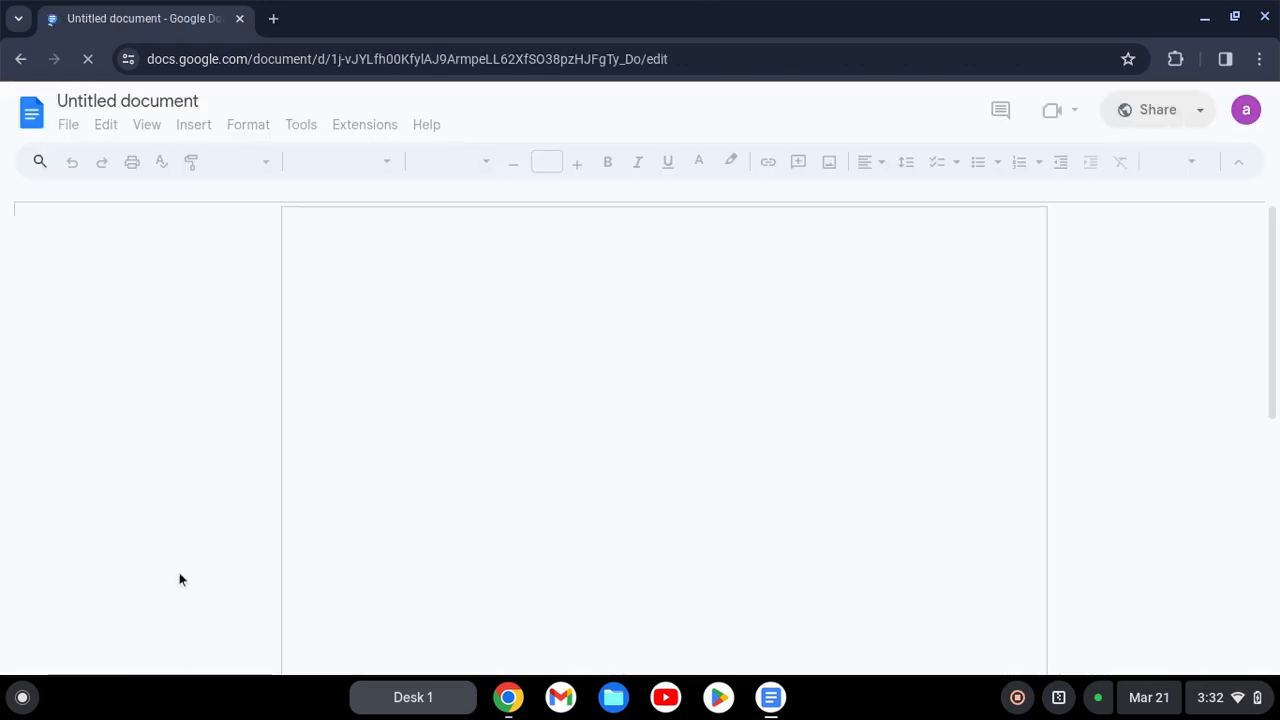
pyautogui.click(22, 697)
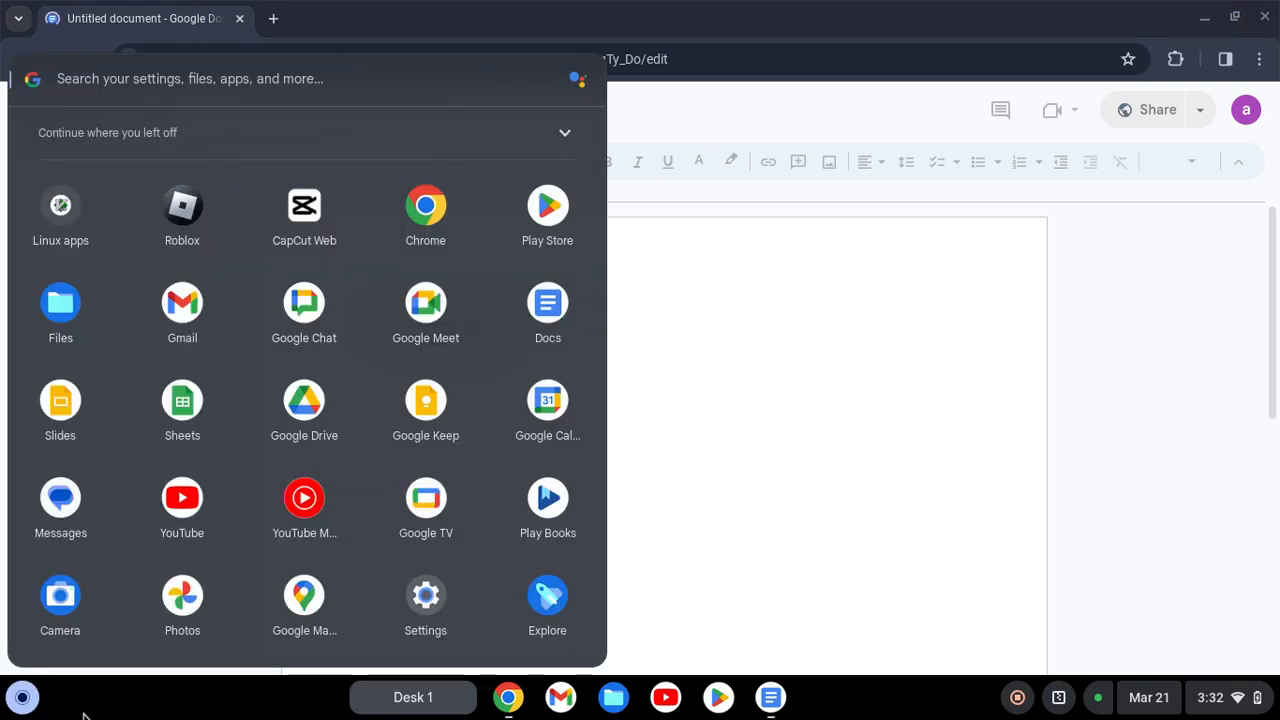
pyautogui.write('terminal')
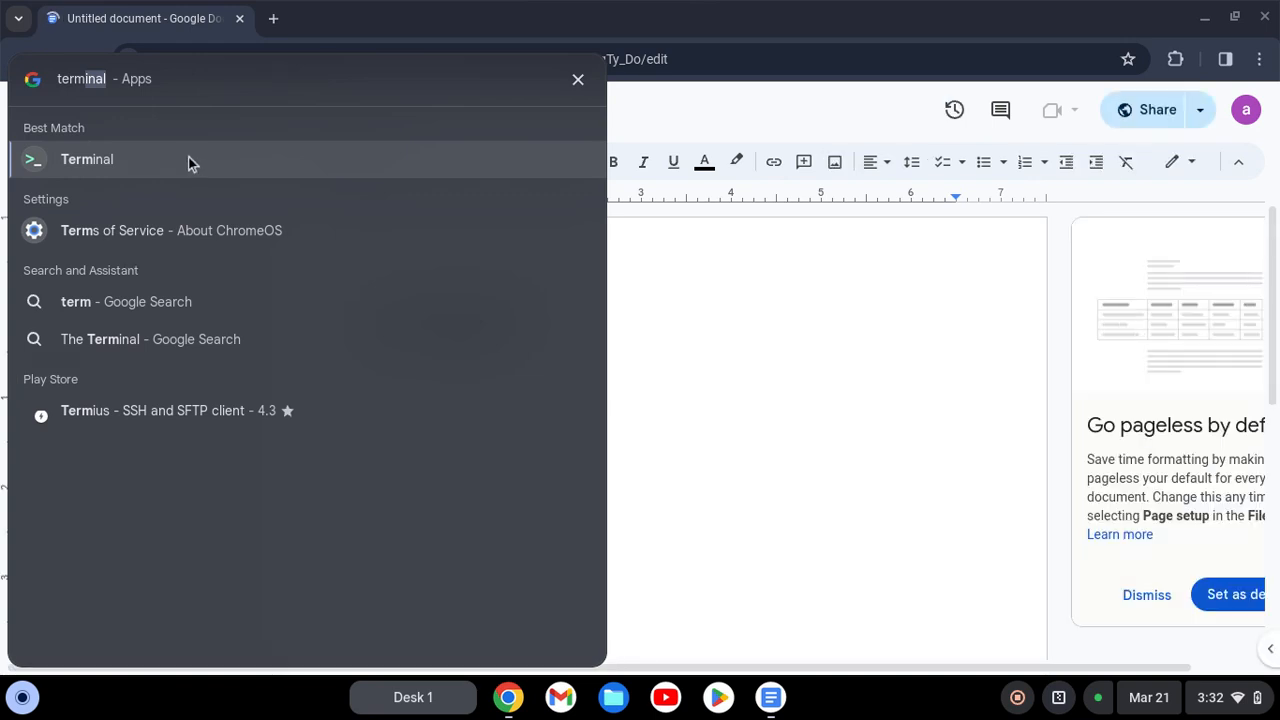
pyautogui.click(86, 159)
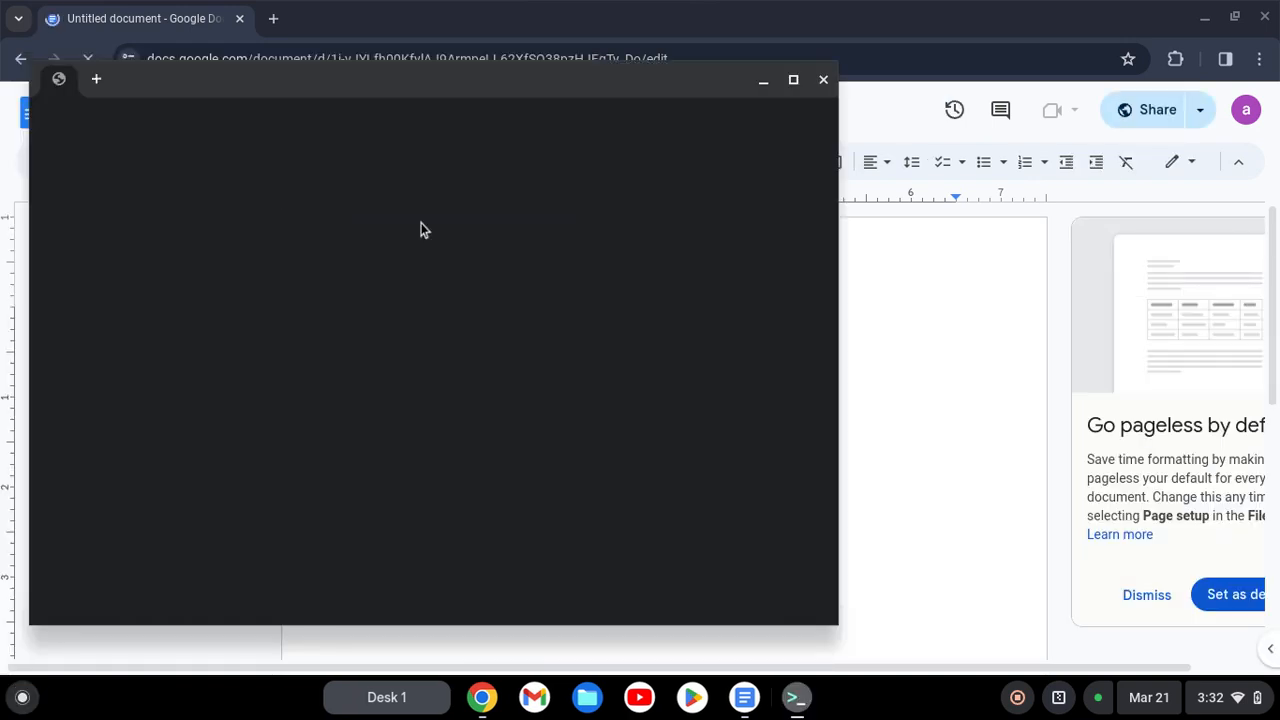
# - Bring the command document forward, then return to Terminal to run 'sudo apt install default-jre'
pyautogui.click(96, 79)
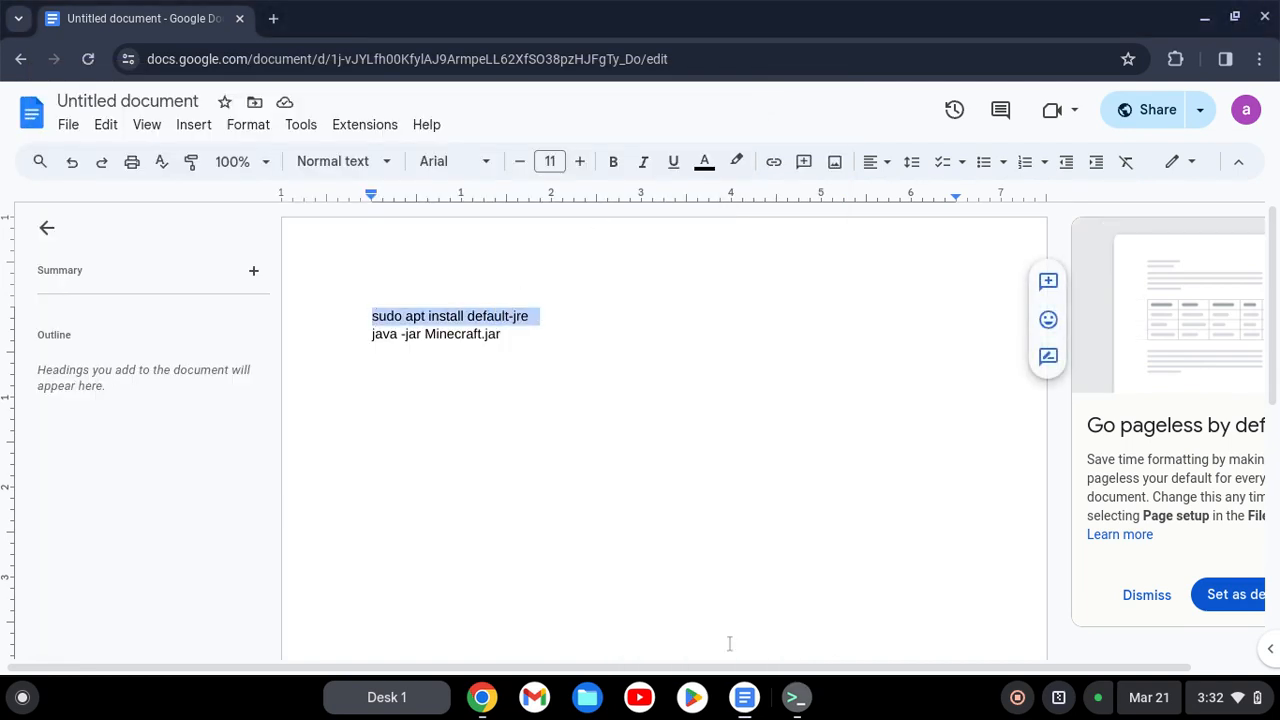
pyautogui.click(797, 697)
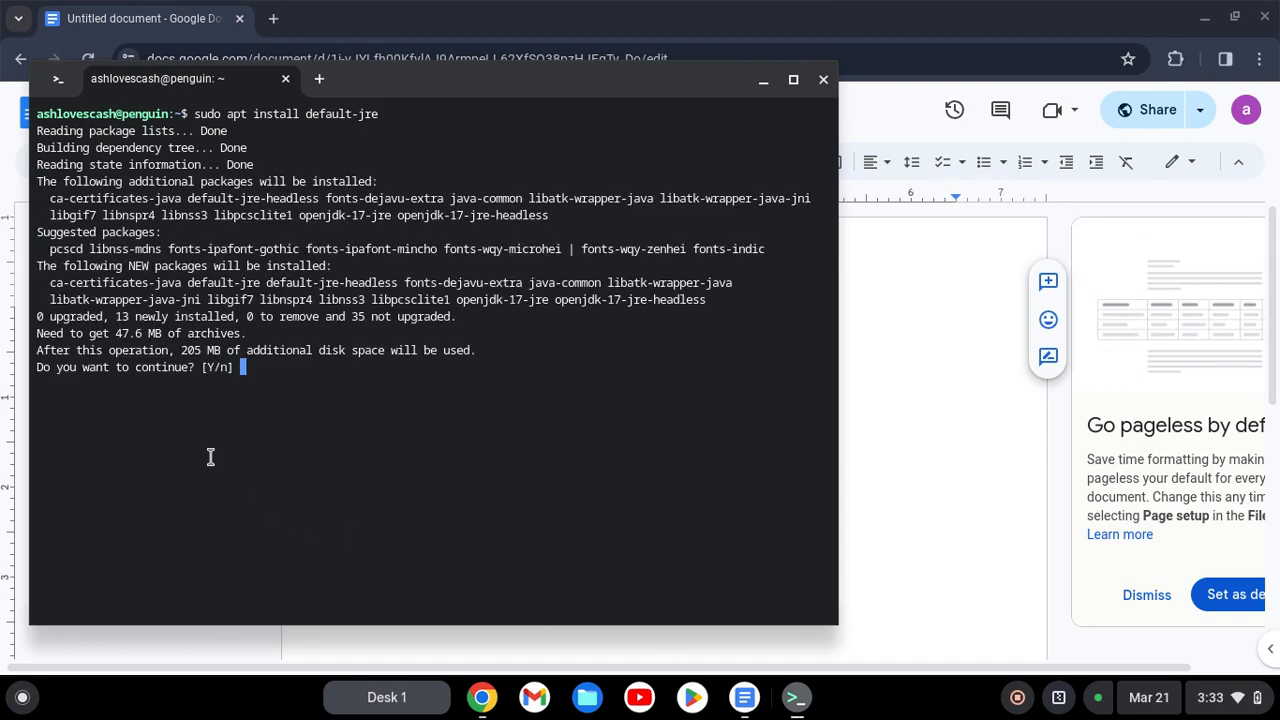
pyautogui.moveTo(232, 402)
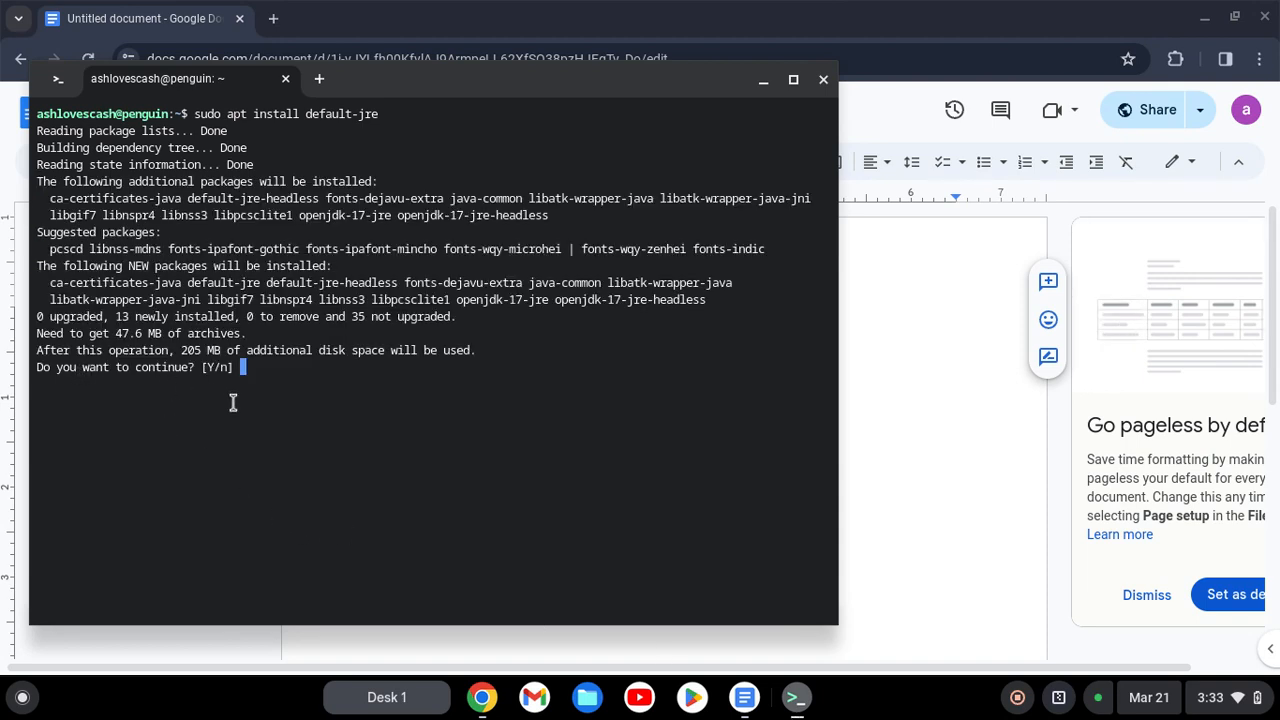
pyautogui.write('y')
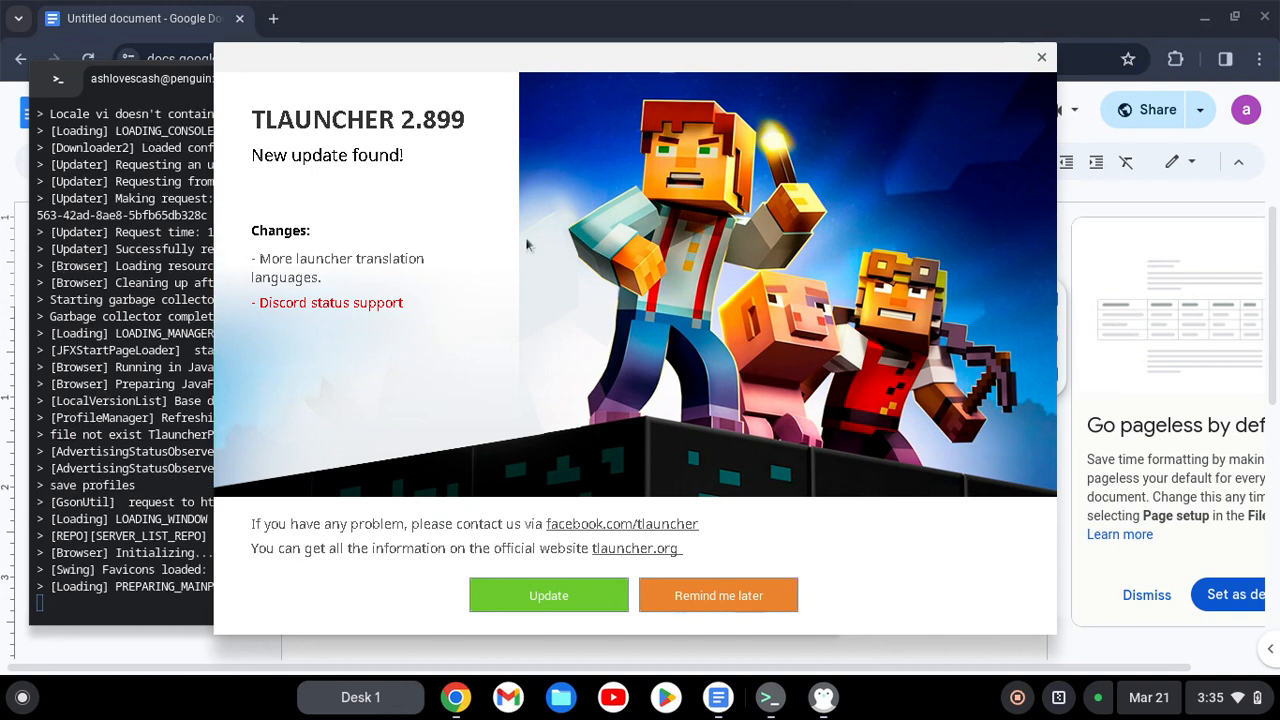
pyautogui.moveTo(693, 360)
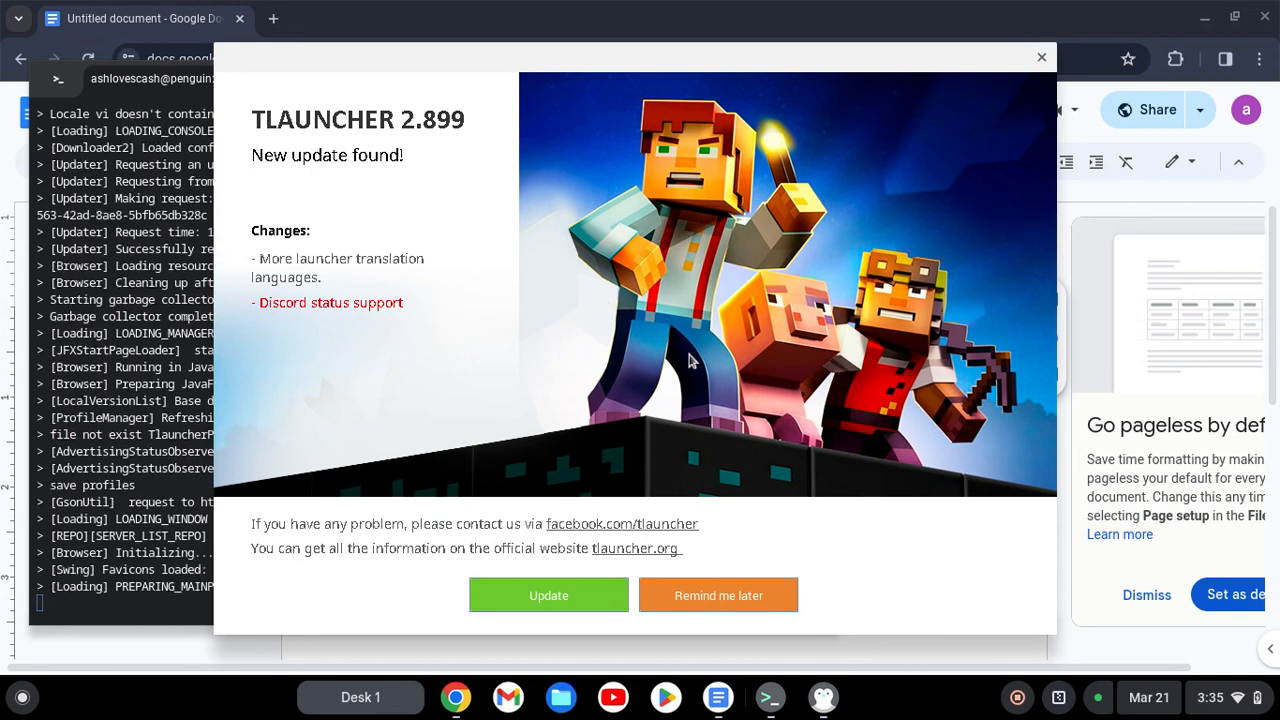
pyautogui.moveTo(856, 560)
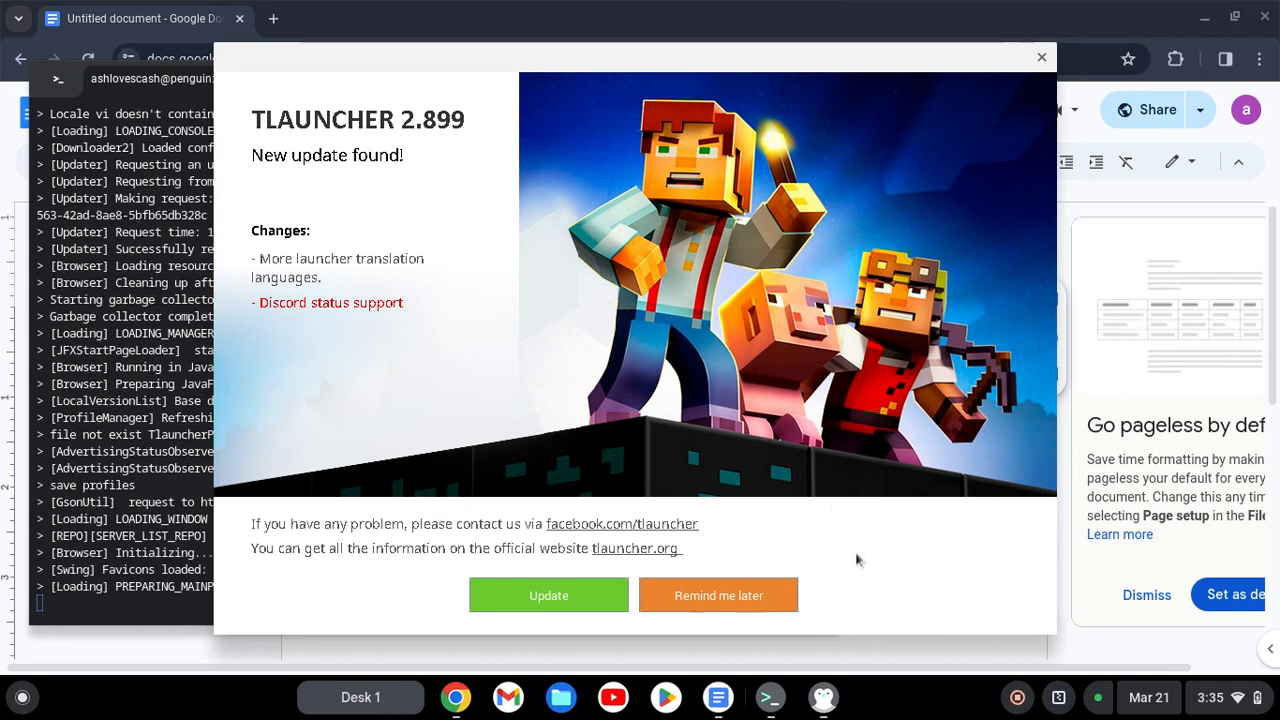